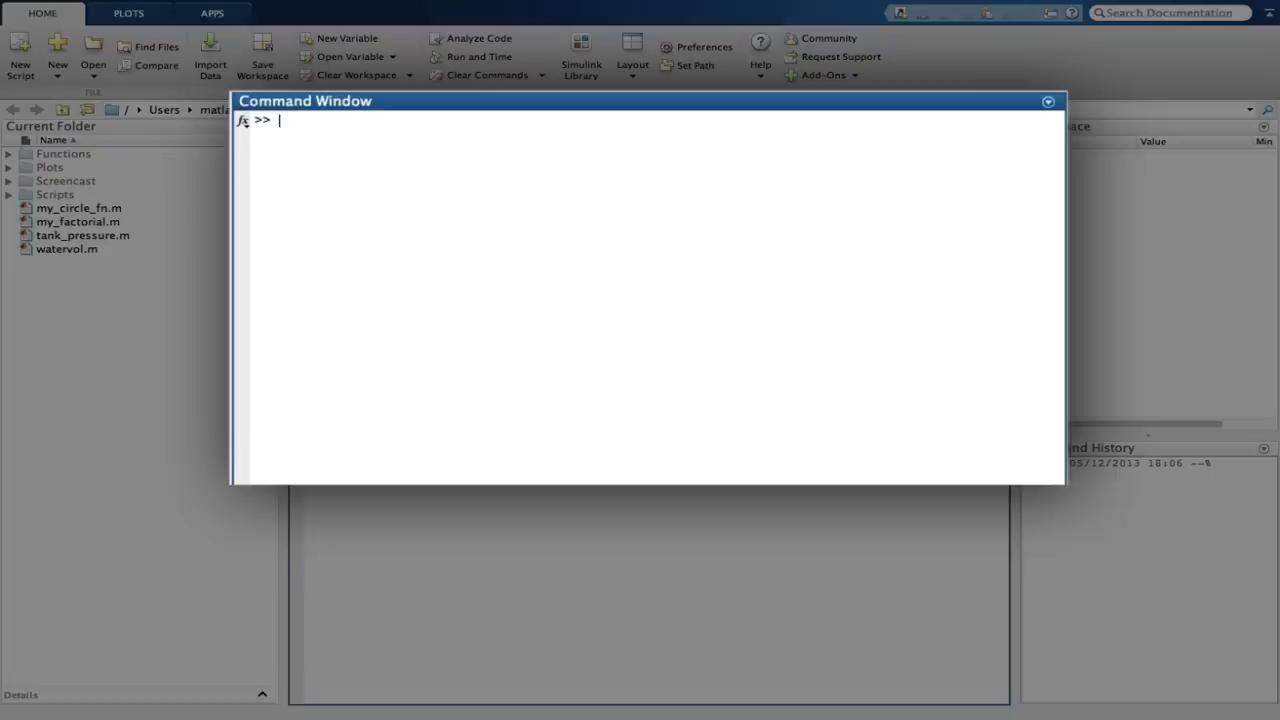
# - Define t = linspace(0,10*pi,100), c = 5, and the spherical helix x, y, z sine/cosine coordinates
pyautogui.write('t = linspace(0,10*pi,100);')
pyautogui.write('x =')
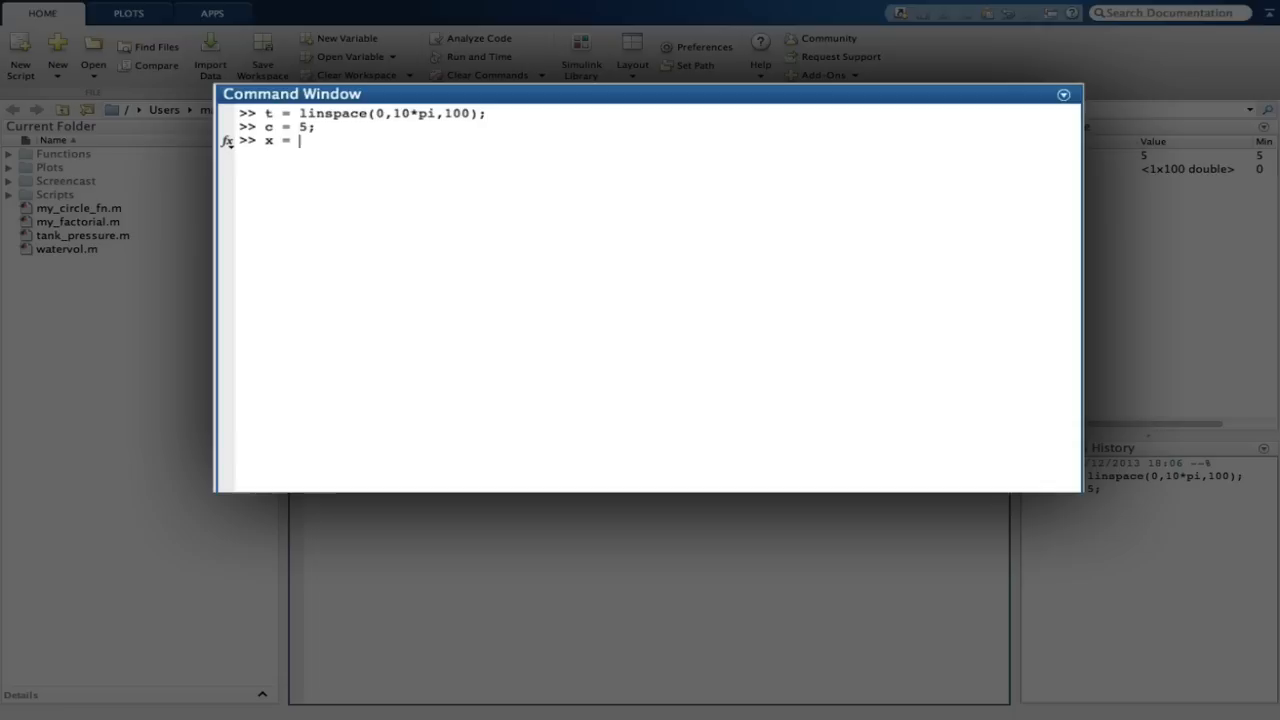
pyautogui.write('sin(t./(2*c)).*cos(t);')
pyautogui.write('z = cos(t./(2*c))')
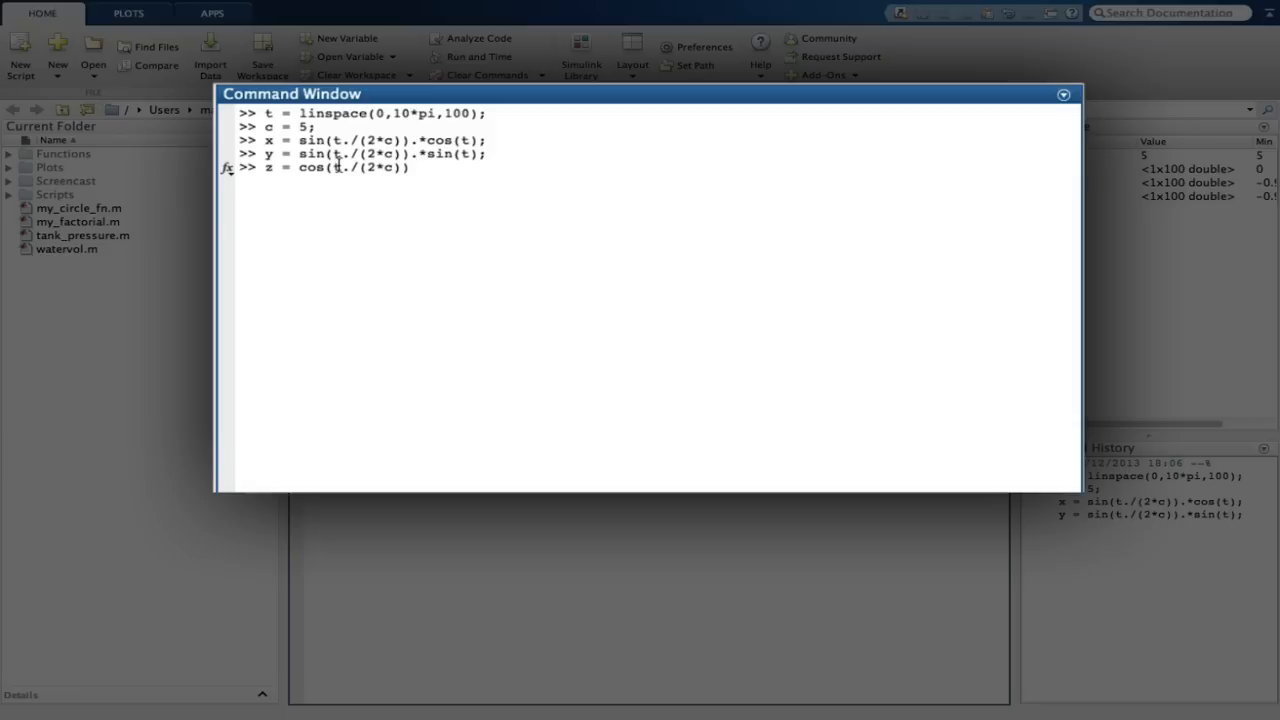
pyautogui.write(';')
pyautogui.press('Return')
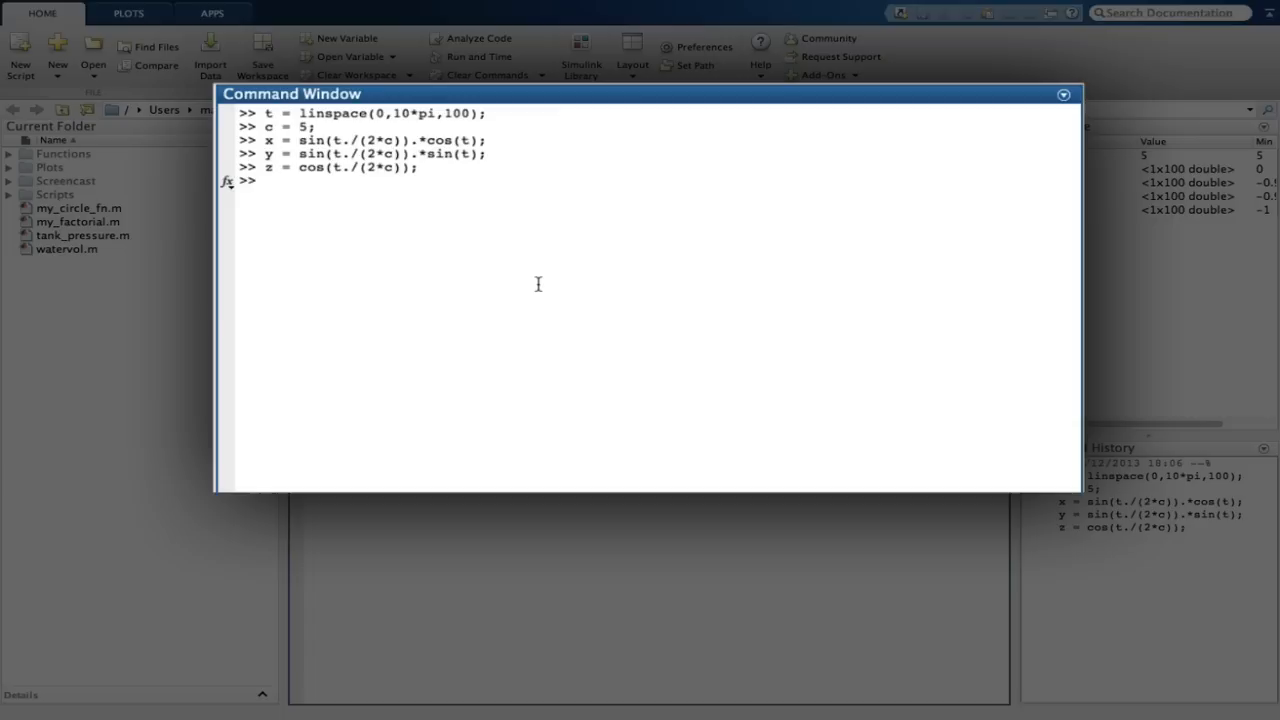
pyautogui.write('plot3')
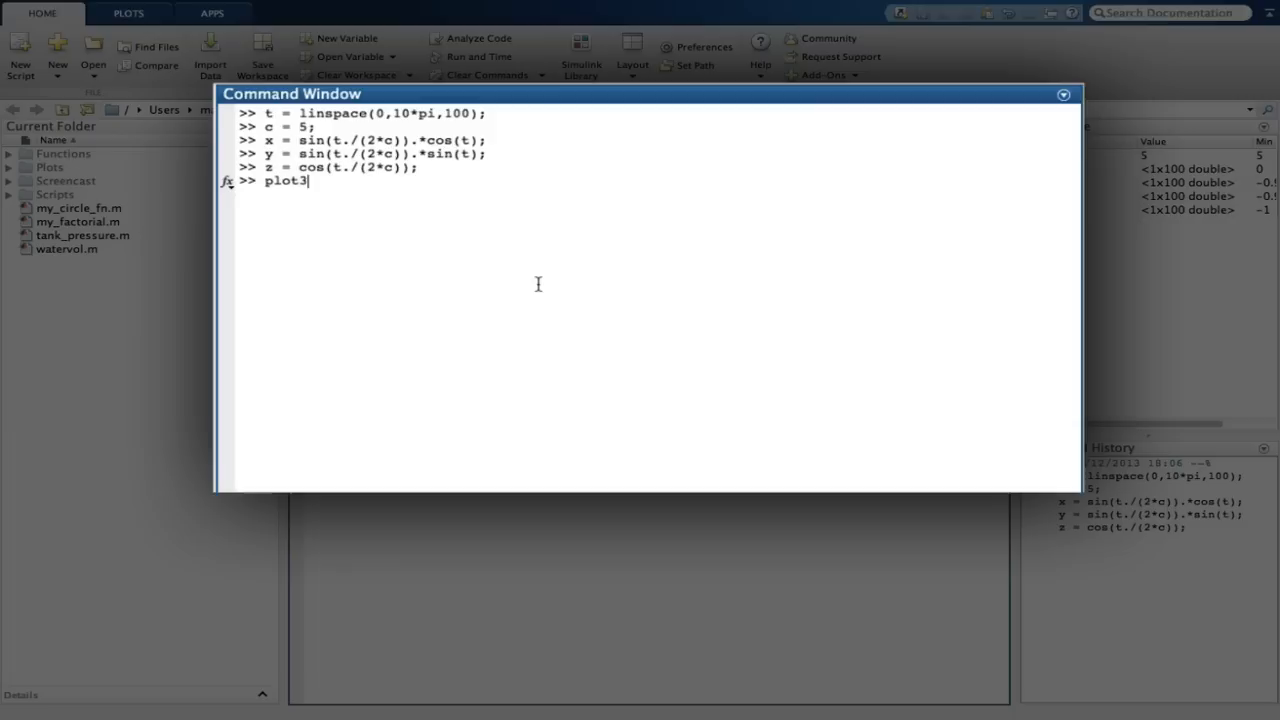
# - Run plot3(x,y,z) with grid on, x/y/z axis labels and the title 'Spherical helix'
pyautogui.write("(x,y,z), grid on, xlabel('x'), ylabel('")
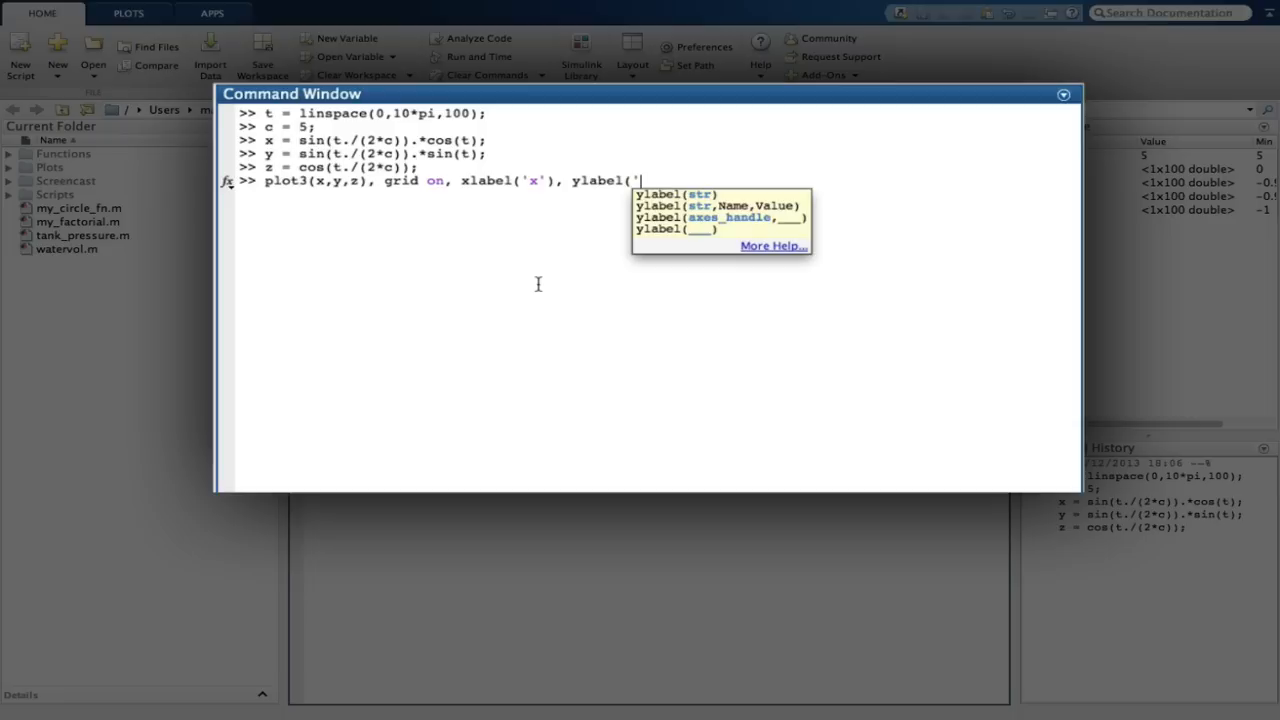
pyautogui.write("y'), zlabel('z'), title('Spherical helix")
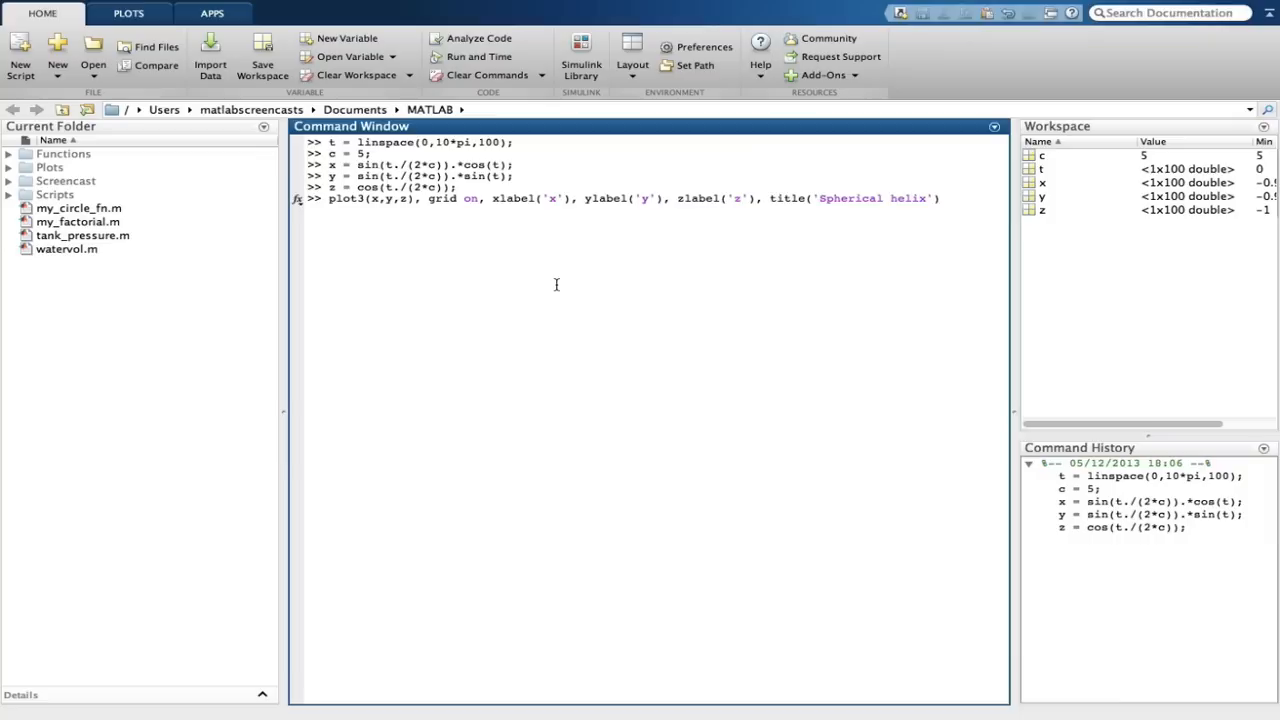
pyautogui.press('Return')
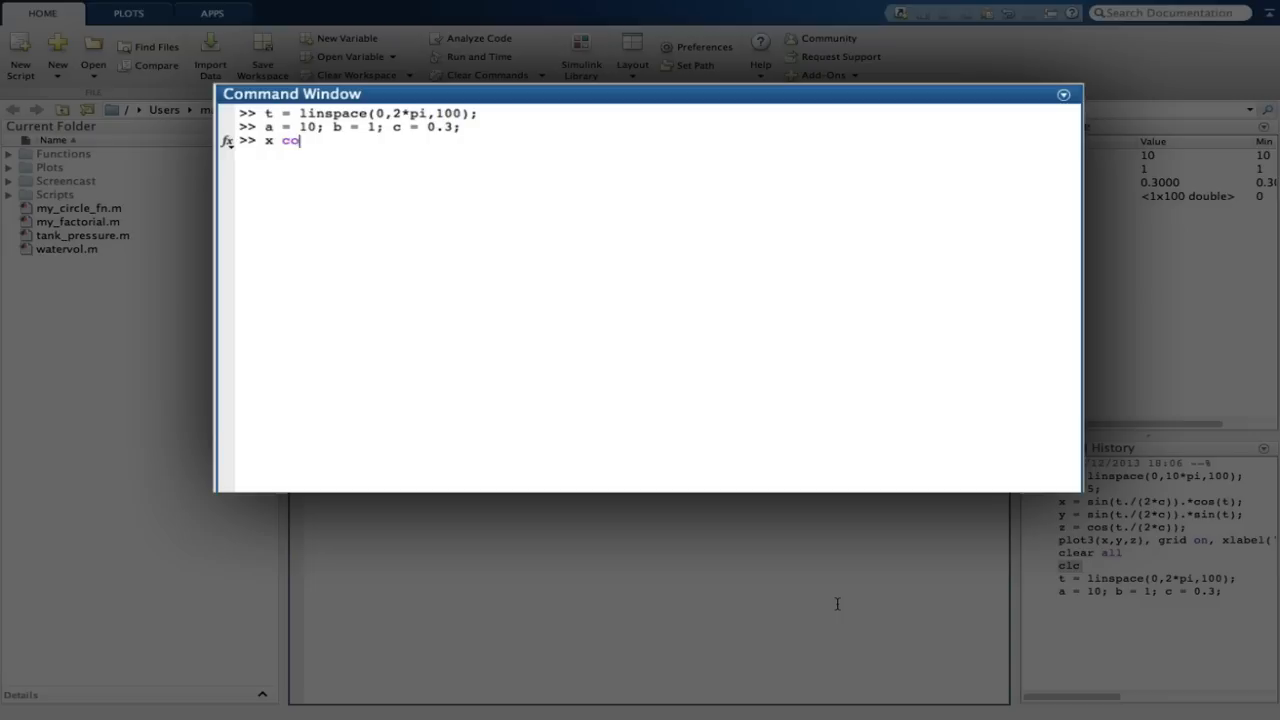
# - Enter x = cos(t).*sqrt(b^2-c^2*cos(a*t).^2) for the new curve
pyautogui.write('= cos(t).*sqrt(b^2-c^2')
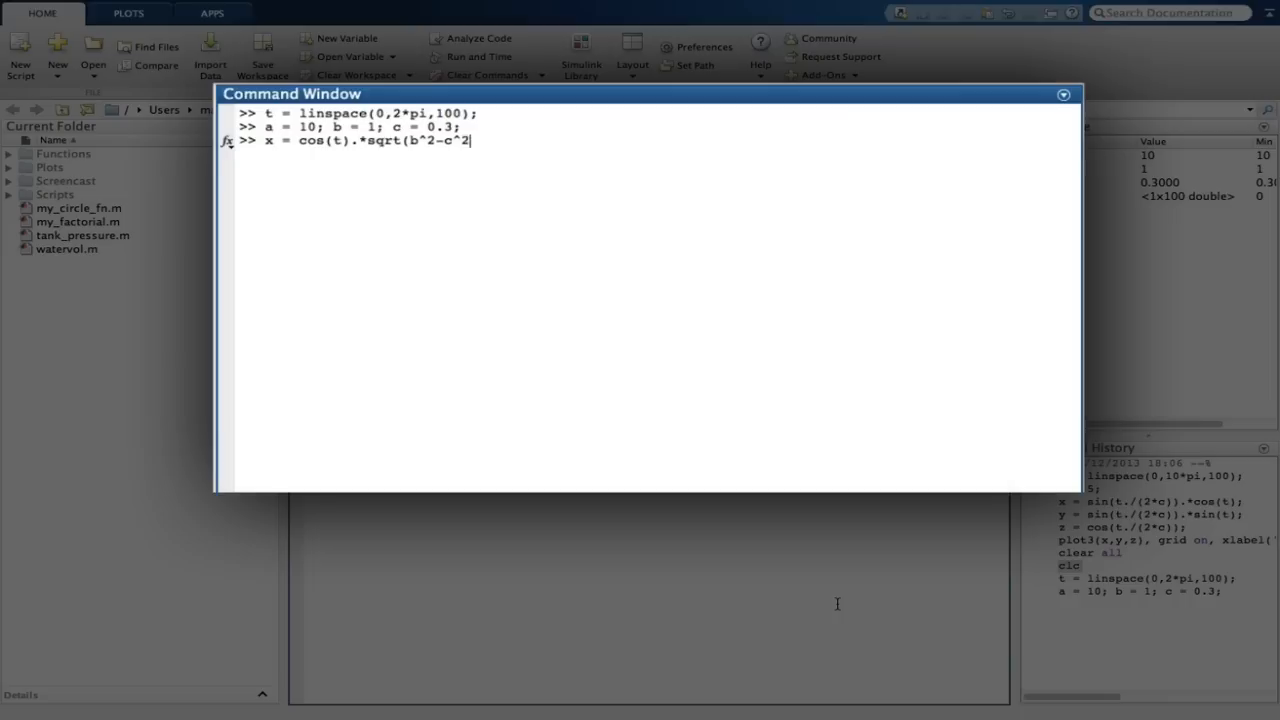
pyautogui.write('*cos(a*t).^2)')
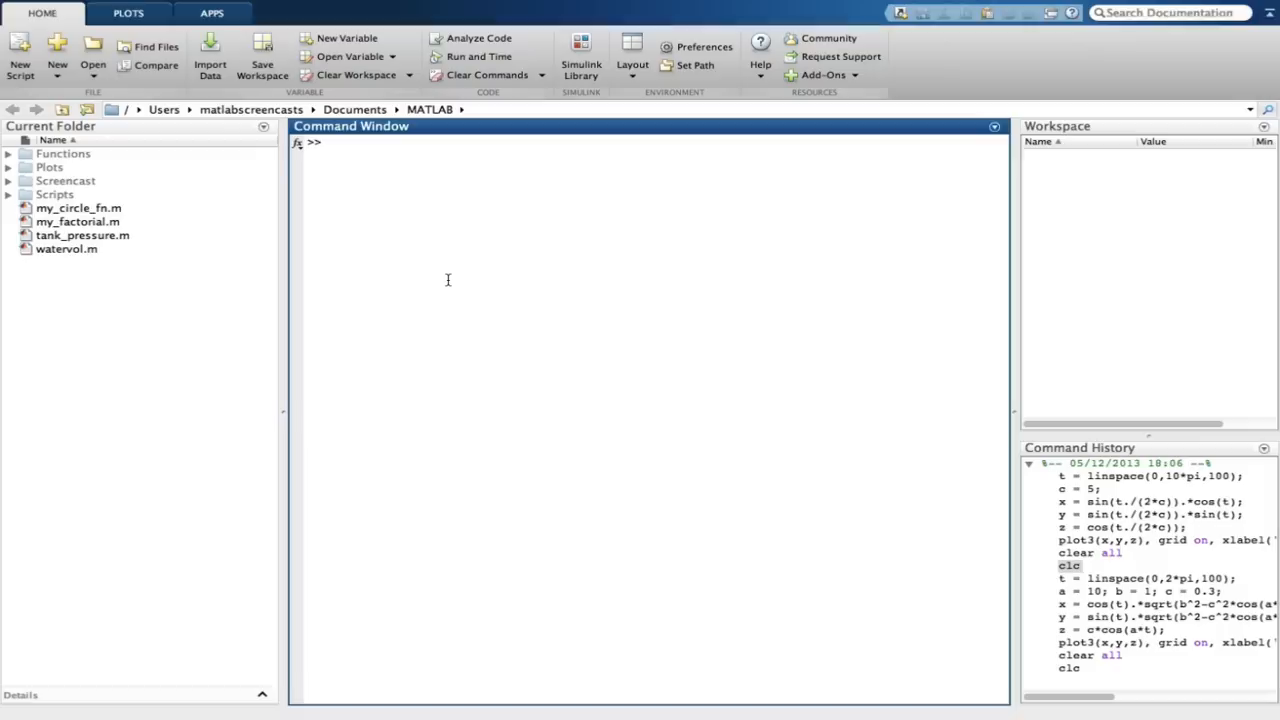
pyautogui.moveTo(807, 433)
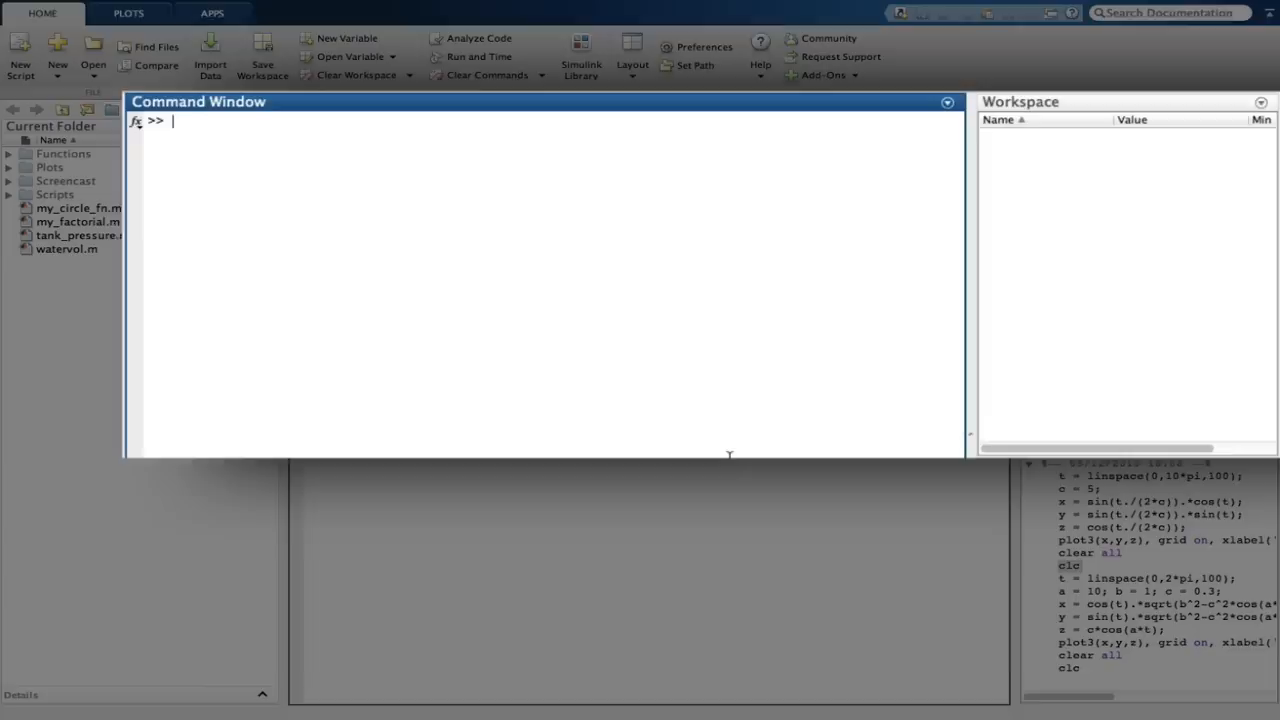
# - Create u = linspace(0,2*pi,50), v = u, and mesh them with [u v] = meshgrid
pyautogui.write('u = linspace(0,2*pi,50);')
pyautogui.write('v = u;')
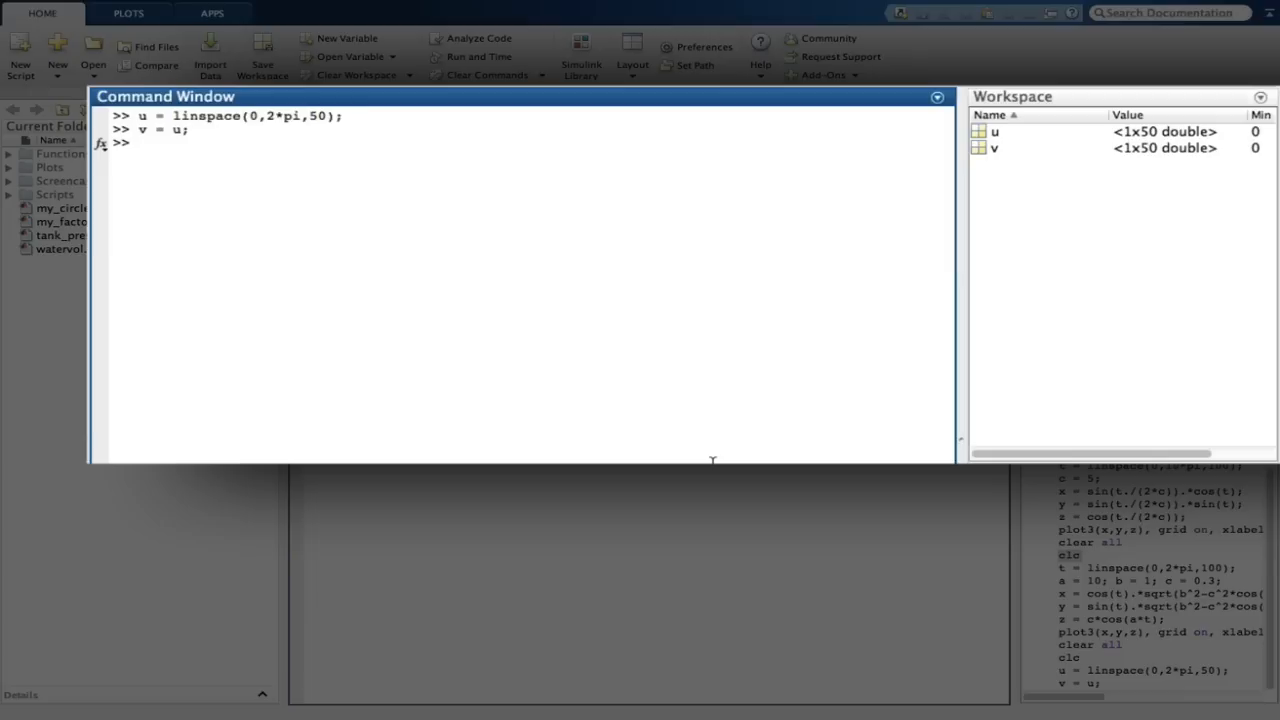
pyautogui.write('[u v] = meshgrid(u,v);')
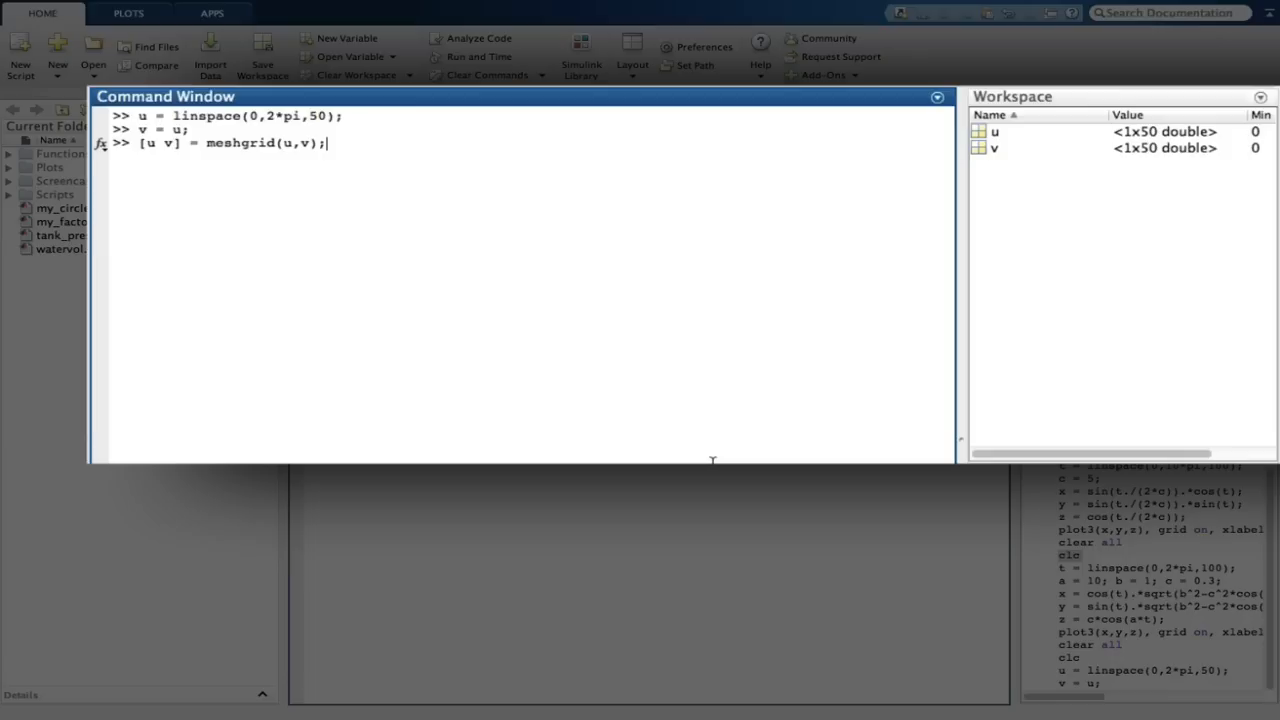
pyautogui.press('Return')
pyautogui.write('surf')
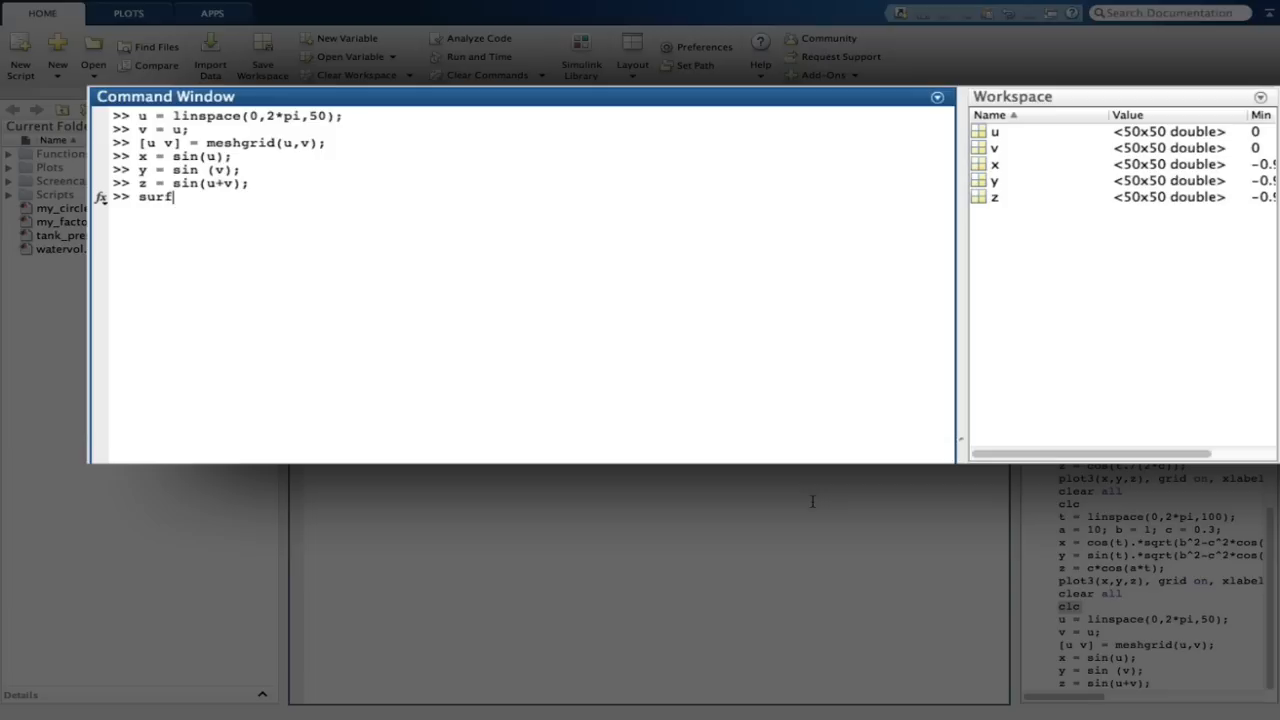
# - Enter surf(x,y,z) with x/y/z labels, colorbar, interpolated shading and title 'Sine surface'
pyautogui.write("(x,y,z), xlabel('x'), ylabel('y'), zlabel('z'), shading interp, title ('Sine surface")
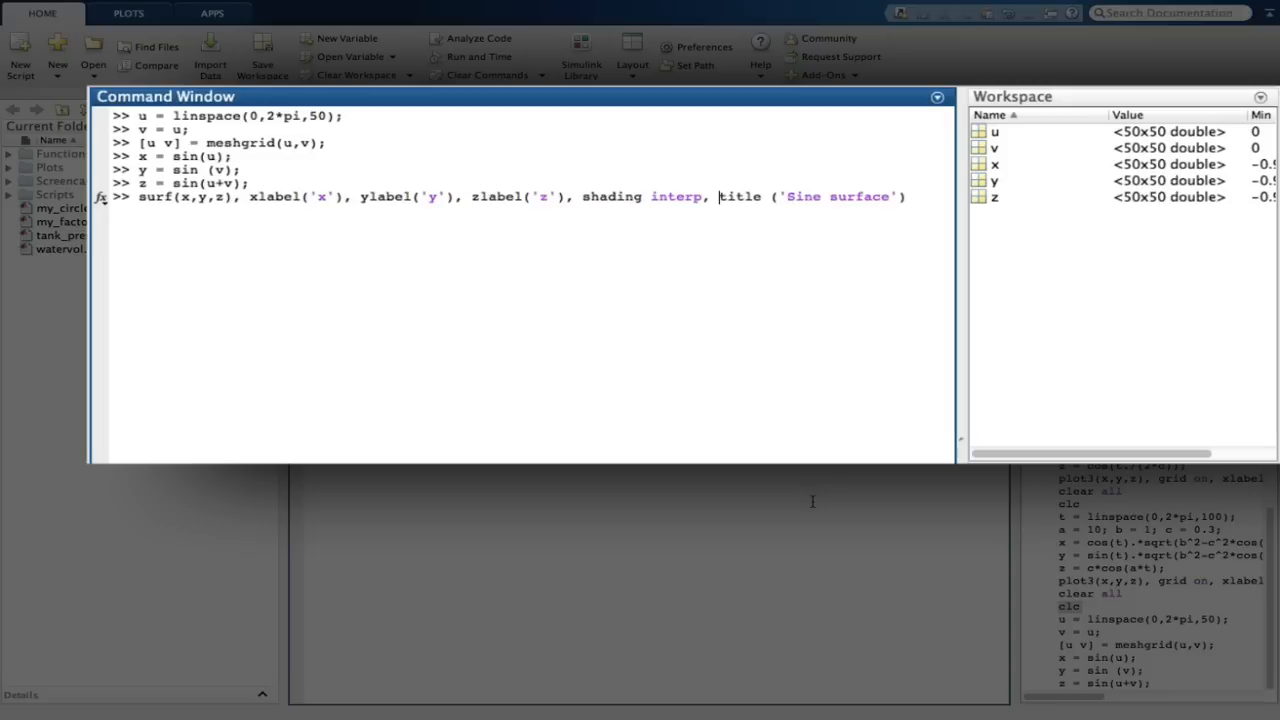
pyautogui.write('co')
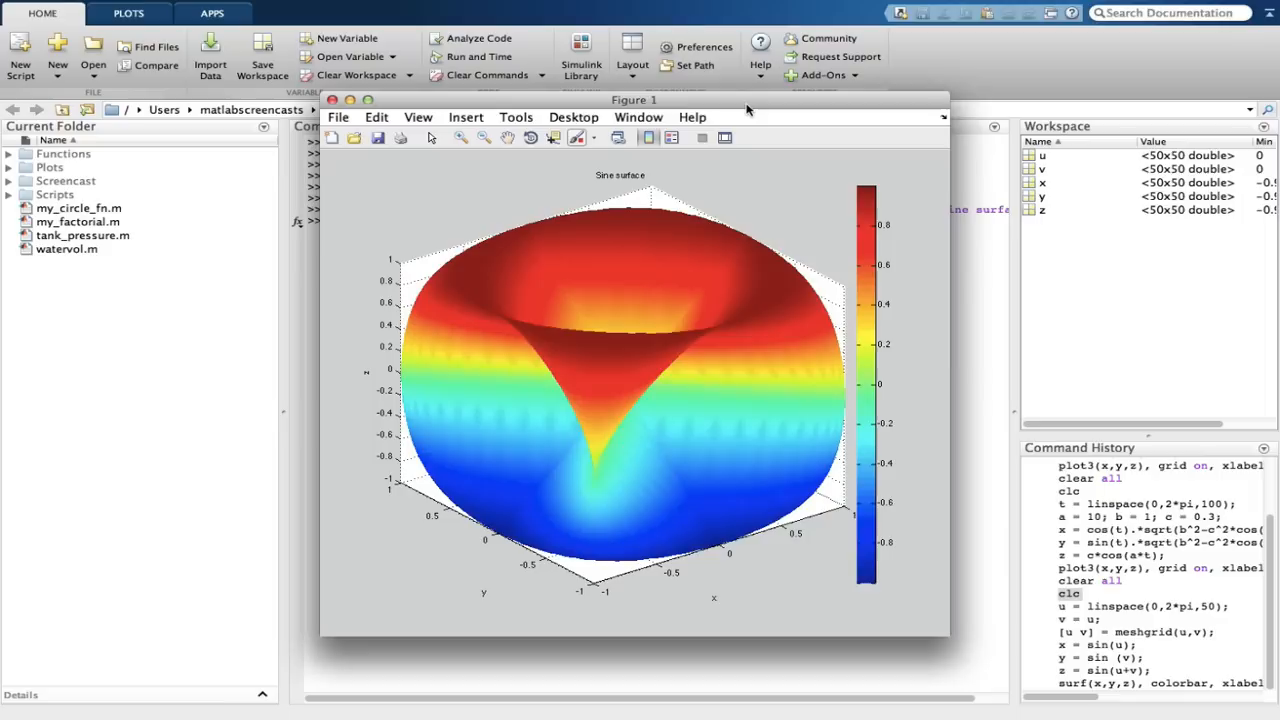
# - Rotate the sine surface to a new azimuth, then tilt it to view the underside
pyautogui.moveTo(620, 380); pyautogui.dragTo(730, 385)
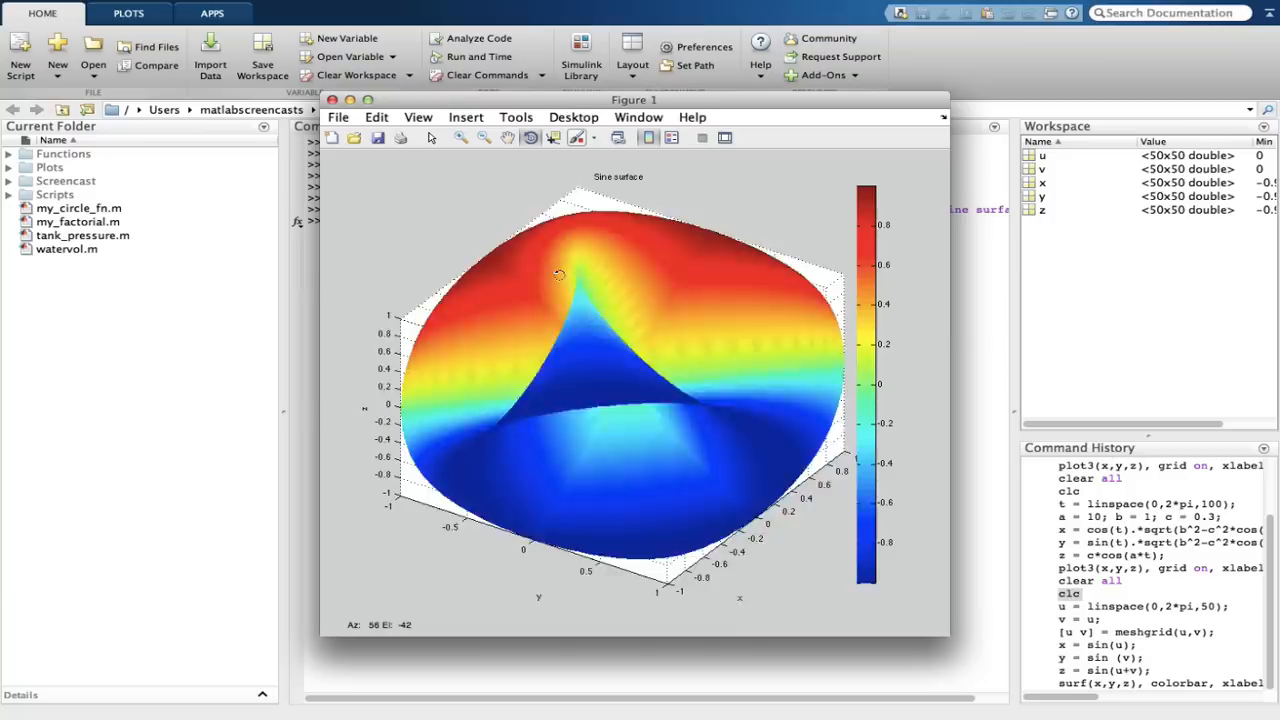
pyautogui.moveTo(560, 275); pyautogui.dragTo(565, 275)
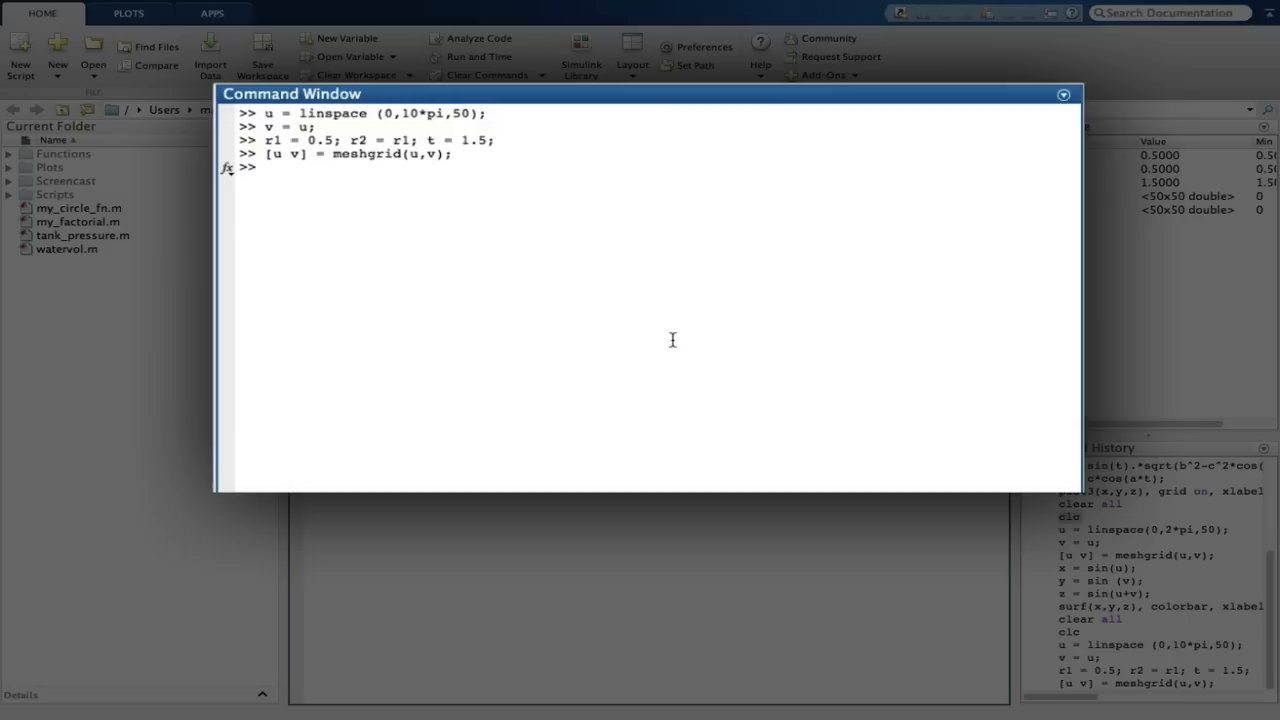
# - Enter the spring coordinate x = (1-r1*cos(v)).*cos(...) and its surf command
pyautogui.write('x = (1-r1*cos(v)).*cos(u);')
pyautogui.write("surf(x,y,z), colorbar, xlabel('x'), ylabel('y'), zlabel('z'), shading interp, title ('Spring')")
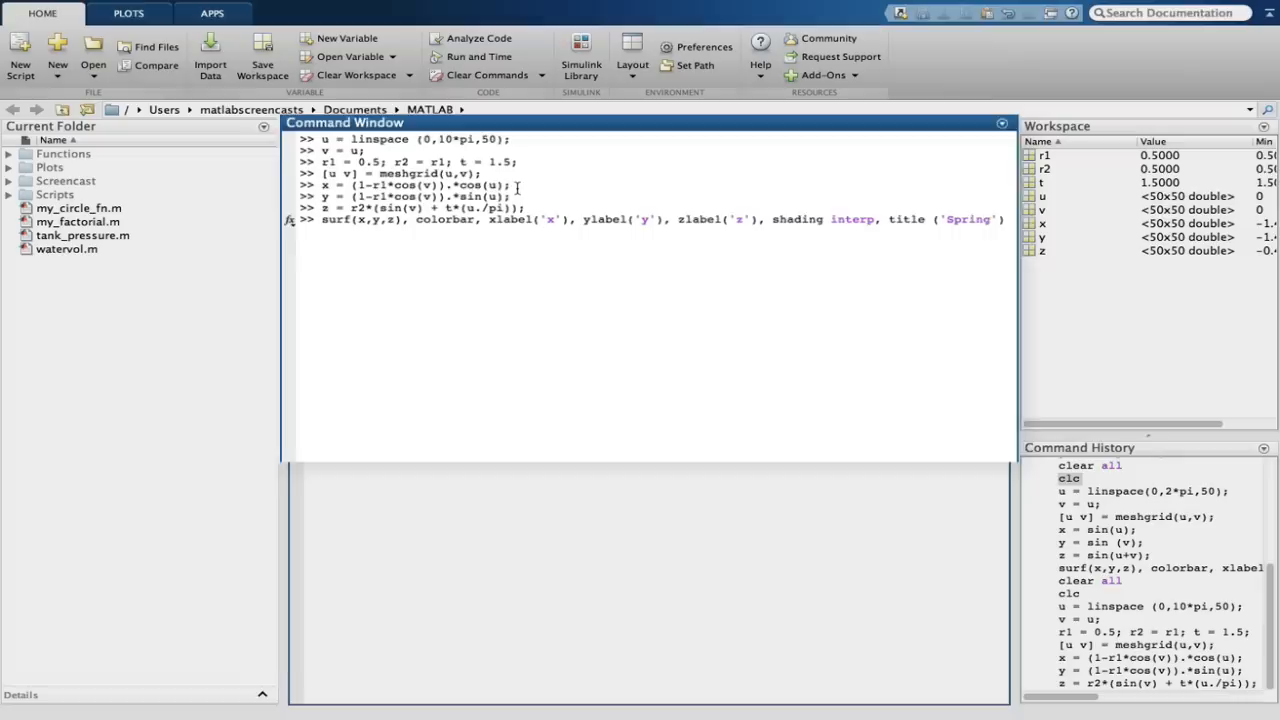
# - Plot the Spring surface and rotate the figure to inspect it
pyautogui.press('Return')
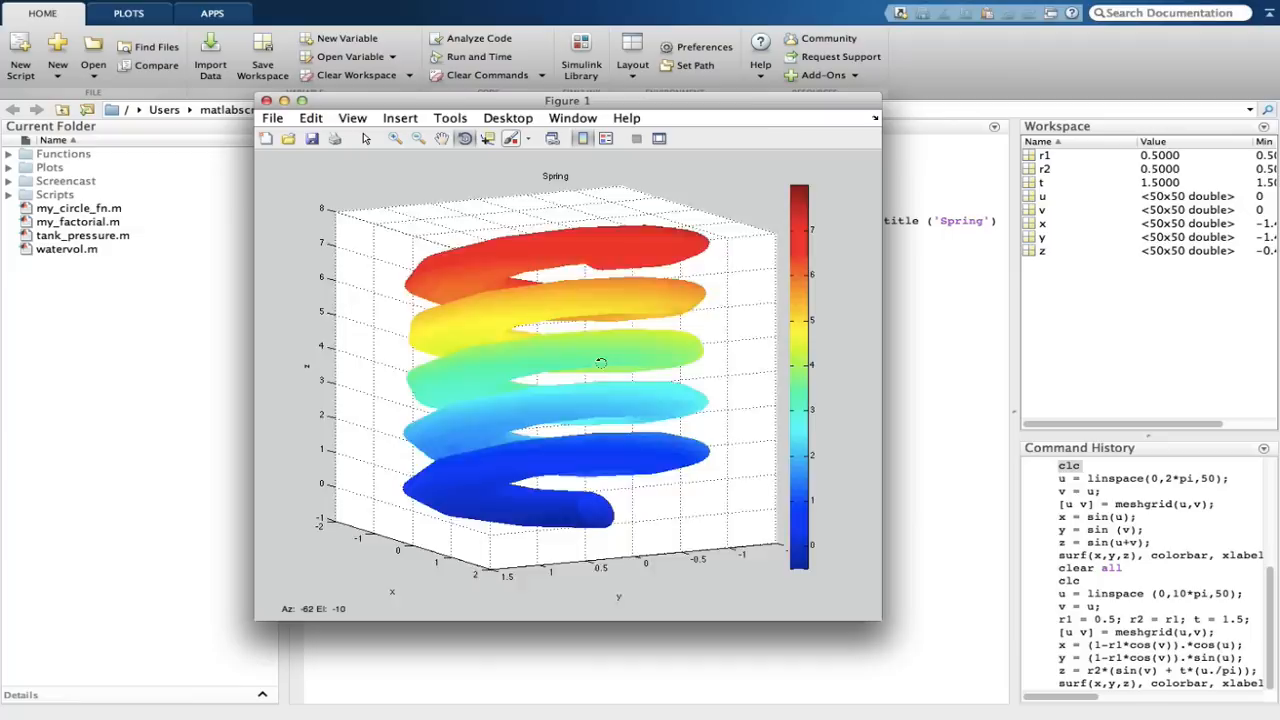
pyautogui.moveTo(600, 363); pyautogui.dragTo(500, 392)
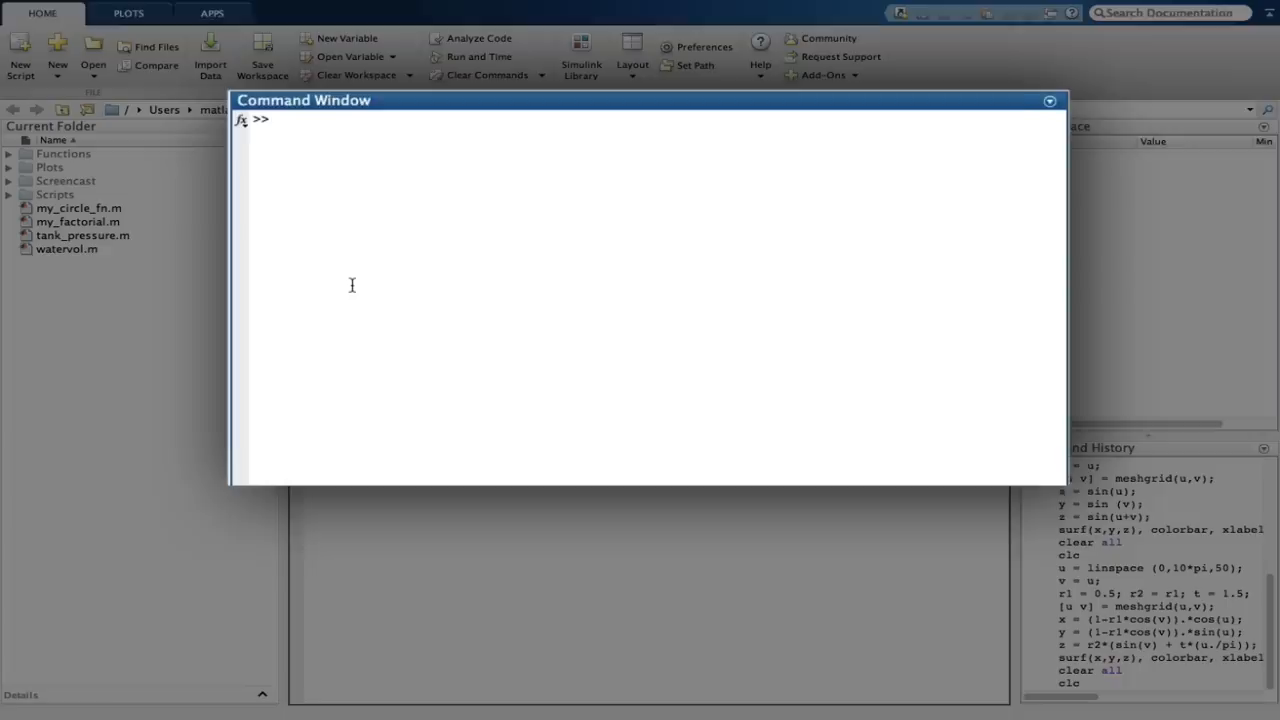
# - Enter u = linspace(-pi,pi,50), meshgrid(u,v), and x = (c+cos(v)).*cos(u) for the torus
pyautogui.write('u = linspace(-pi,pi,50);')
pyautogui.write('c = 0.5;')
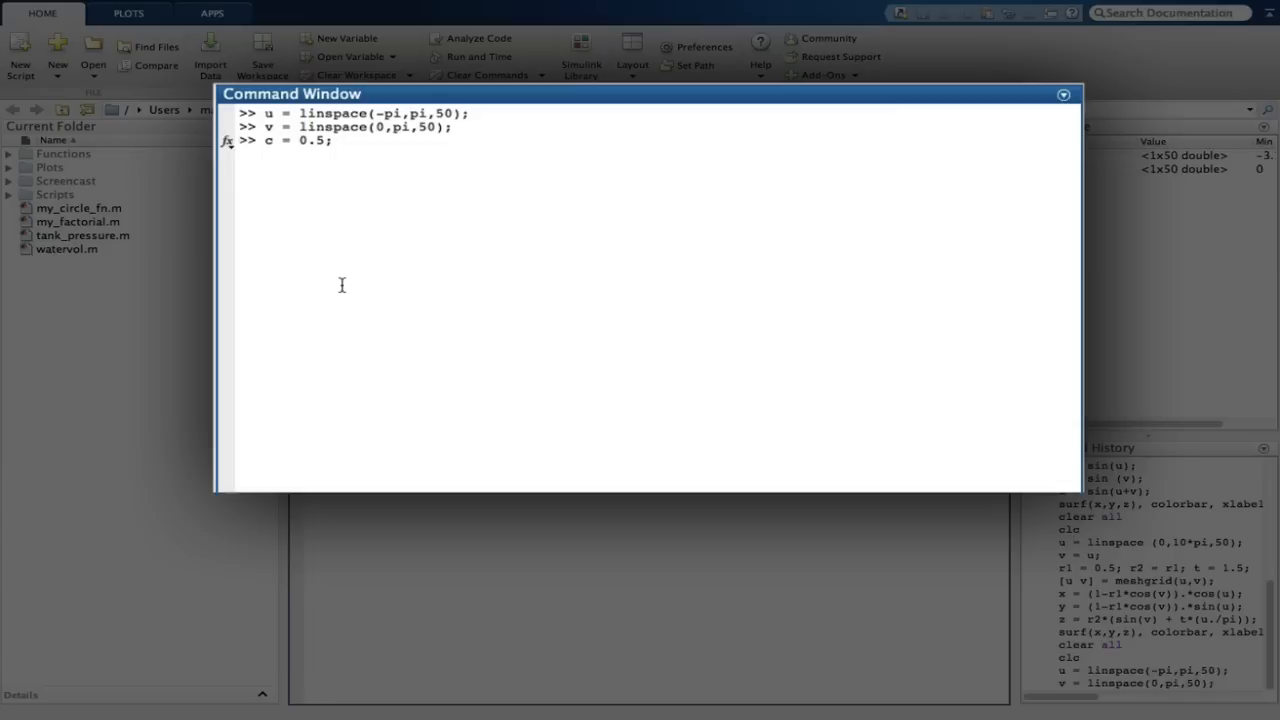
pyautogui.write('[u v] = meshgrid(u,v);')
pyautogui.write('x = (c')
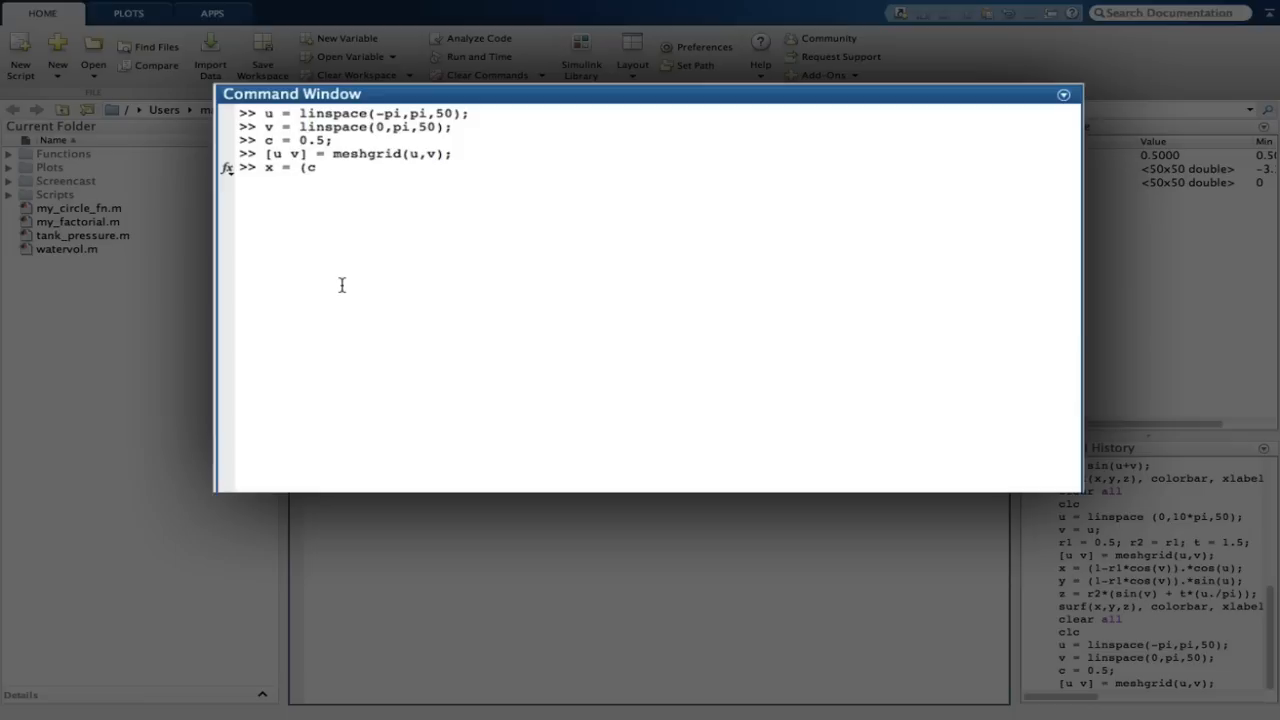
pyautogui.press('Return')
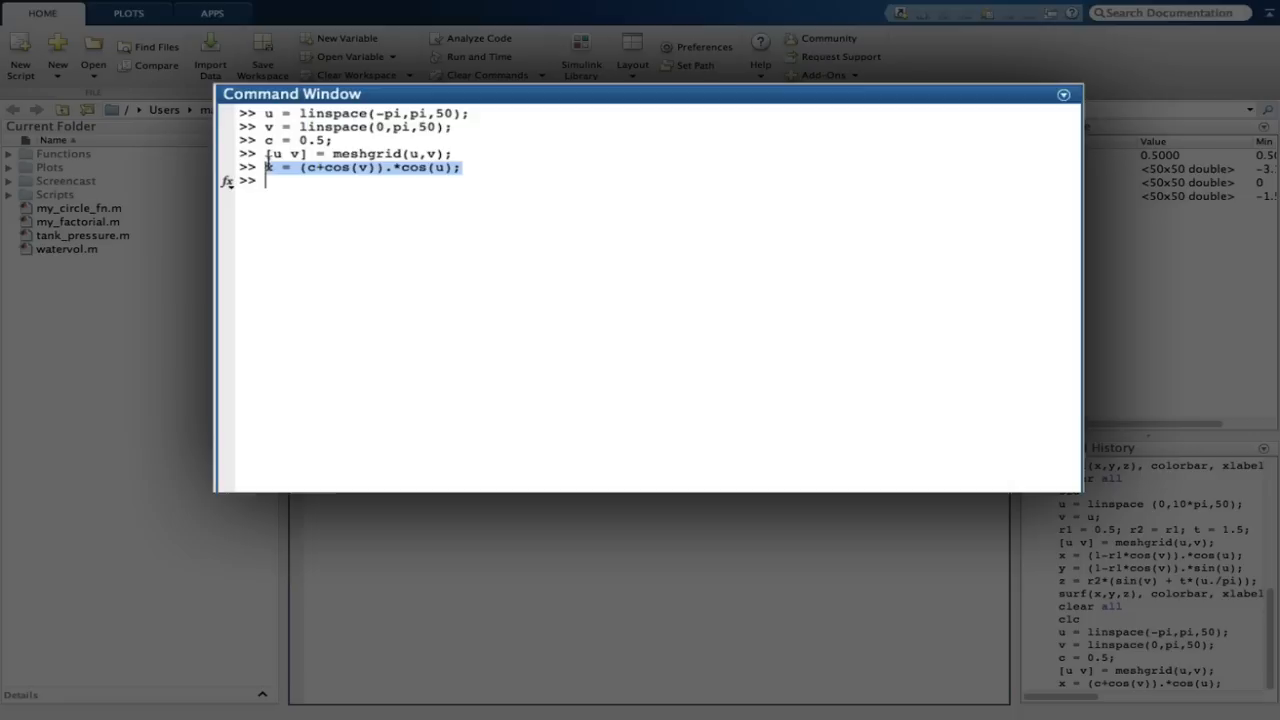